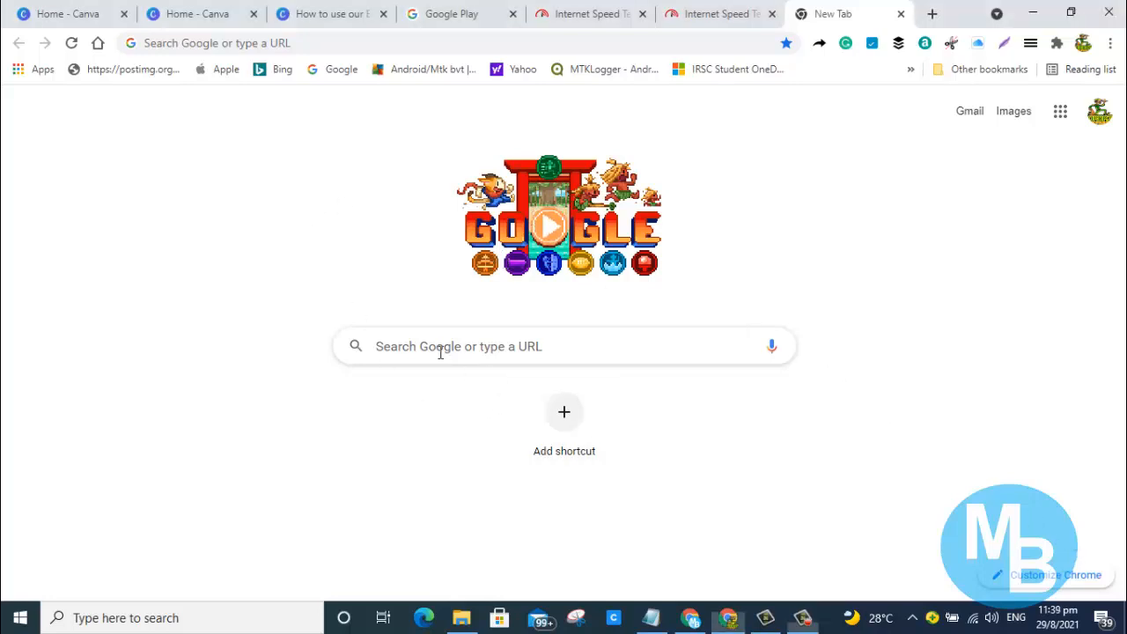
Run a Google search for 'quickbooks desktop trial' from the new tab
{"action": "type", "text": "q"}
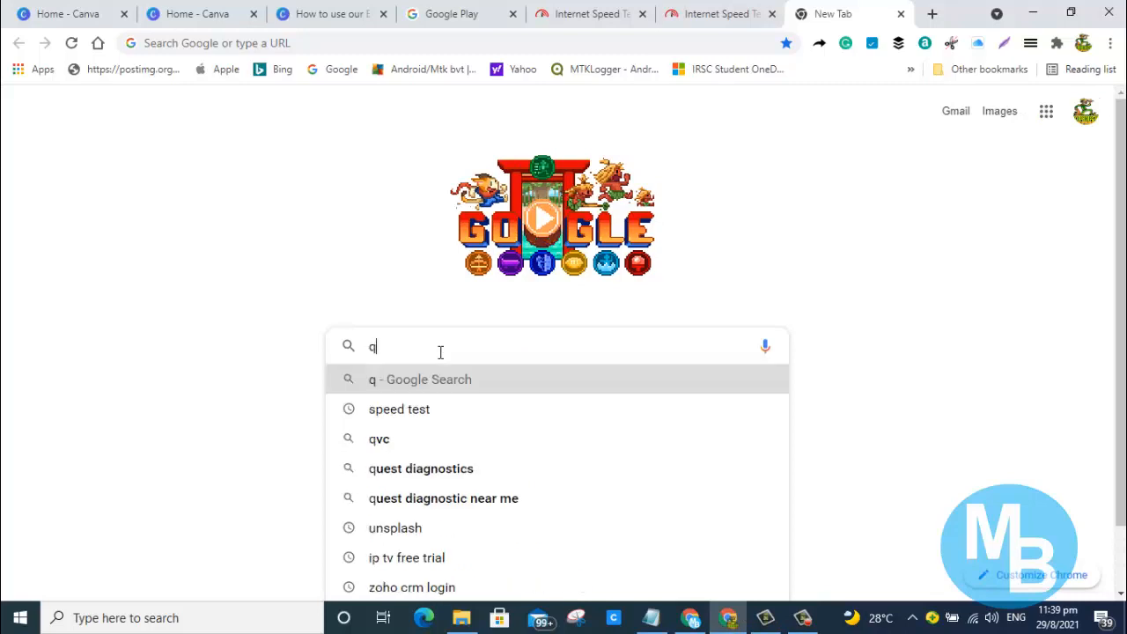
{"action": "type", "text": "uickbooks desk"}
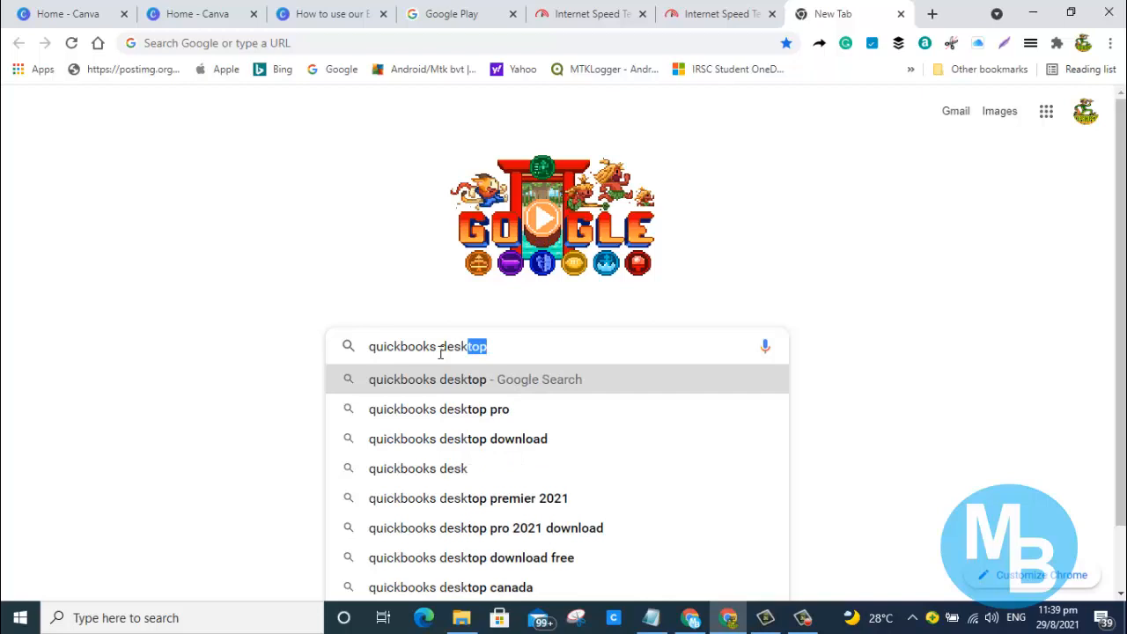
{"action": "type", "text": "trial"}
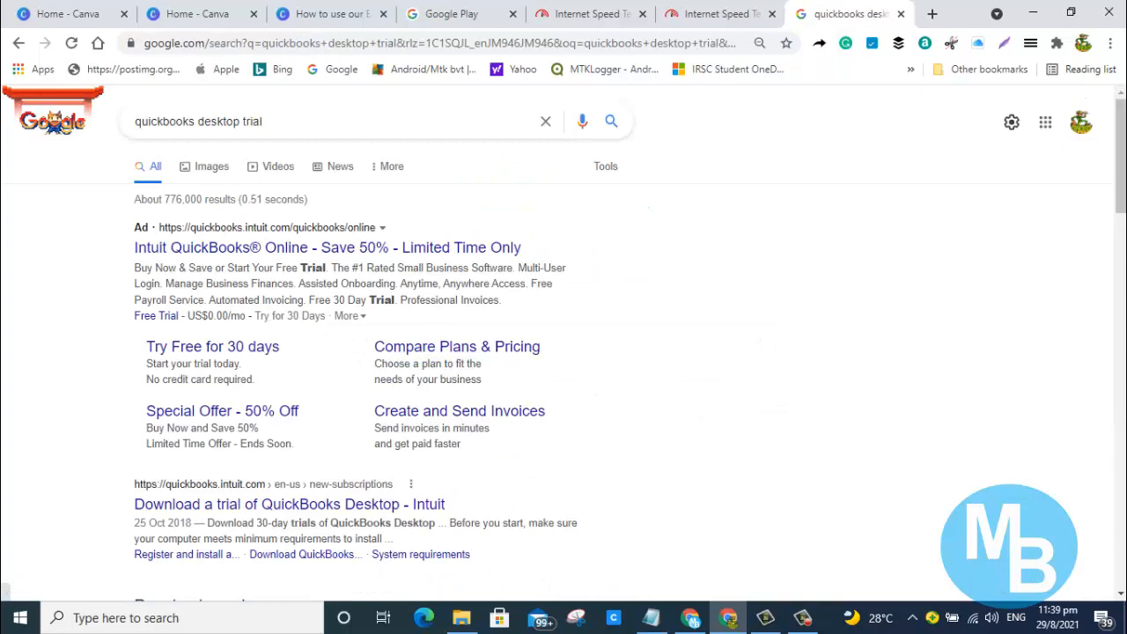
Go to Intuit's 'Download a trial of QuickBooks Desktop' article from the results
{"action": "scroll", "scroll_direction": "down", "scroll_amount": 3}
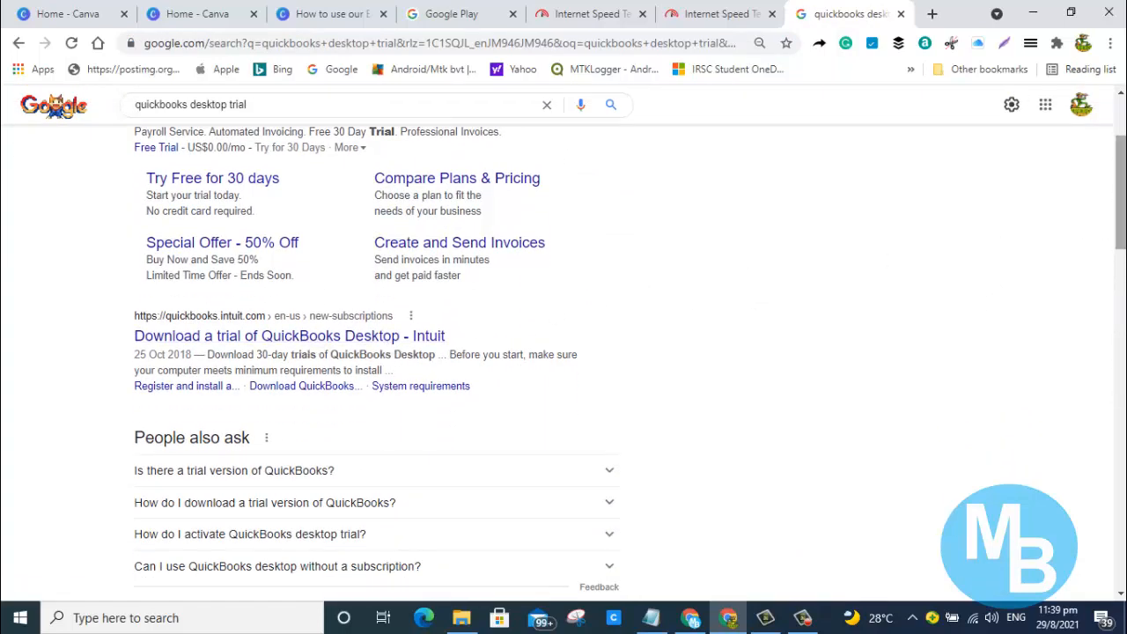
{"action": "mouse_move", "coordinate": [506, 317]}
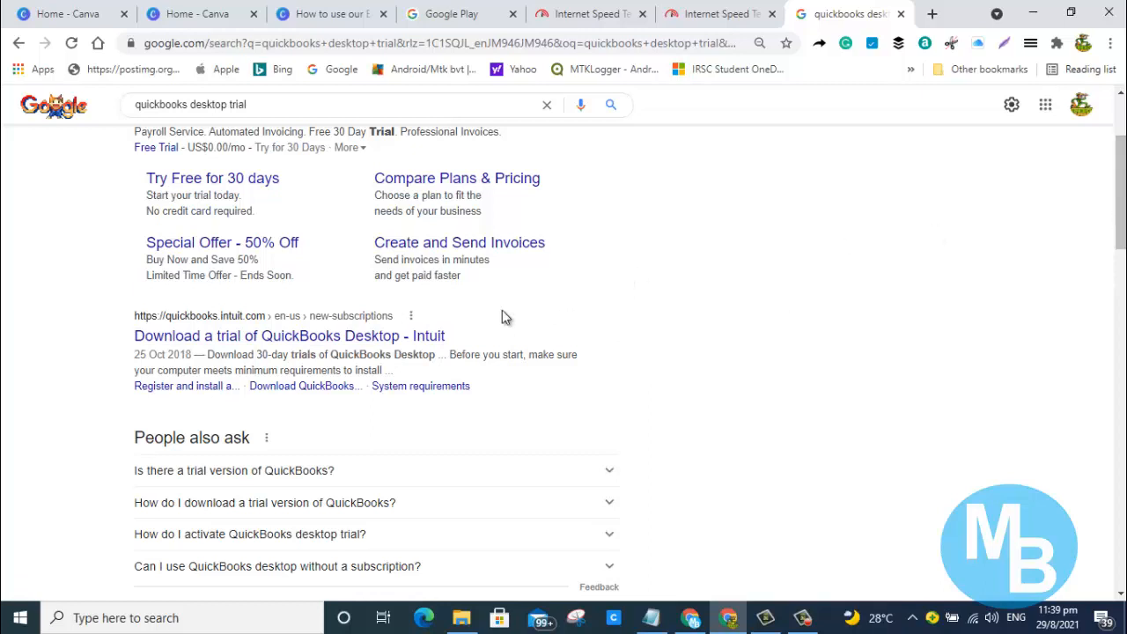
{"action": "mouse_move", "coordinate": [246, 336]}
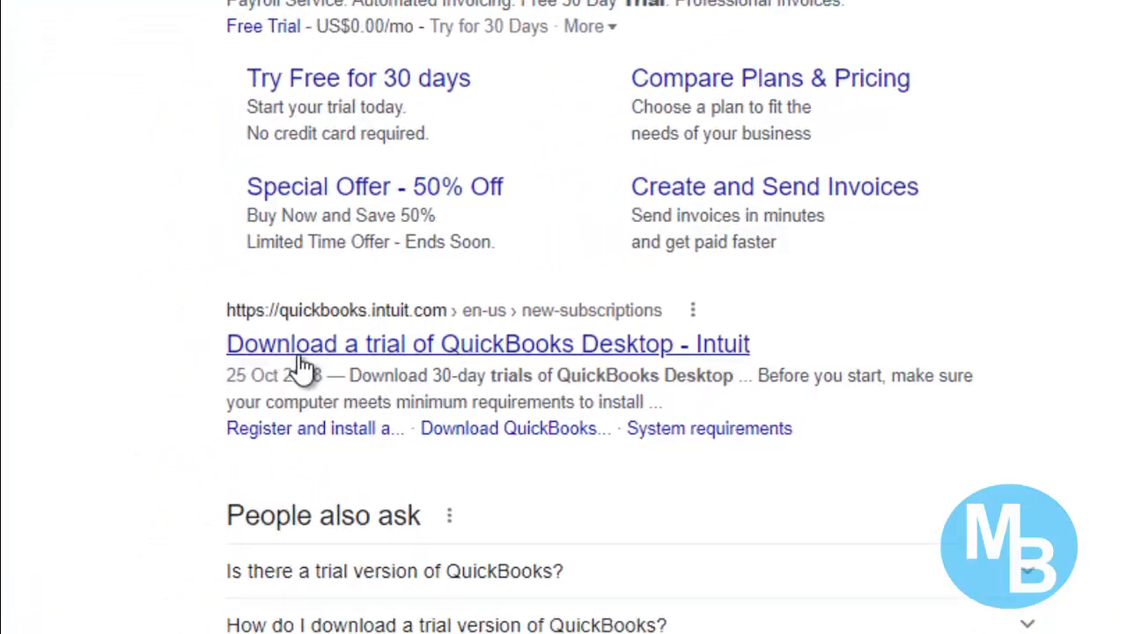
{"action": "scroll", "scroll_direction": "down", "scroll_amount": 3}
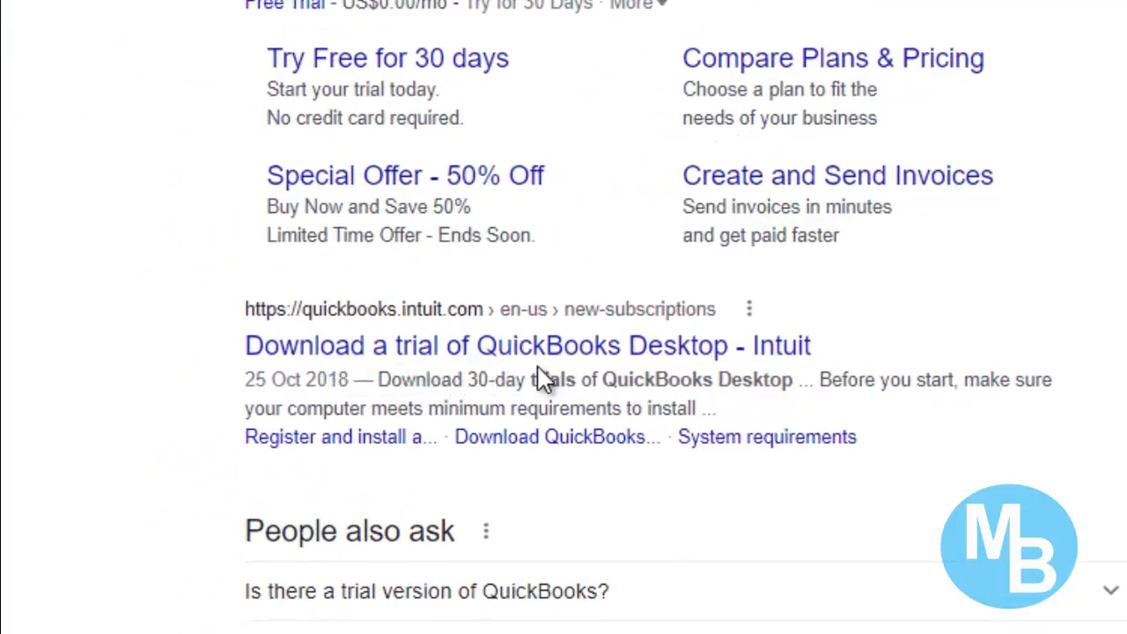
{"action": "mouse_move", "coordinate": [431, 381]}
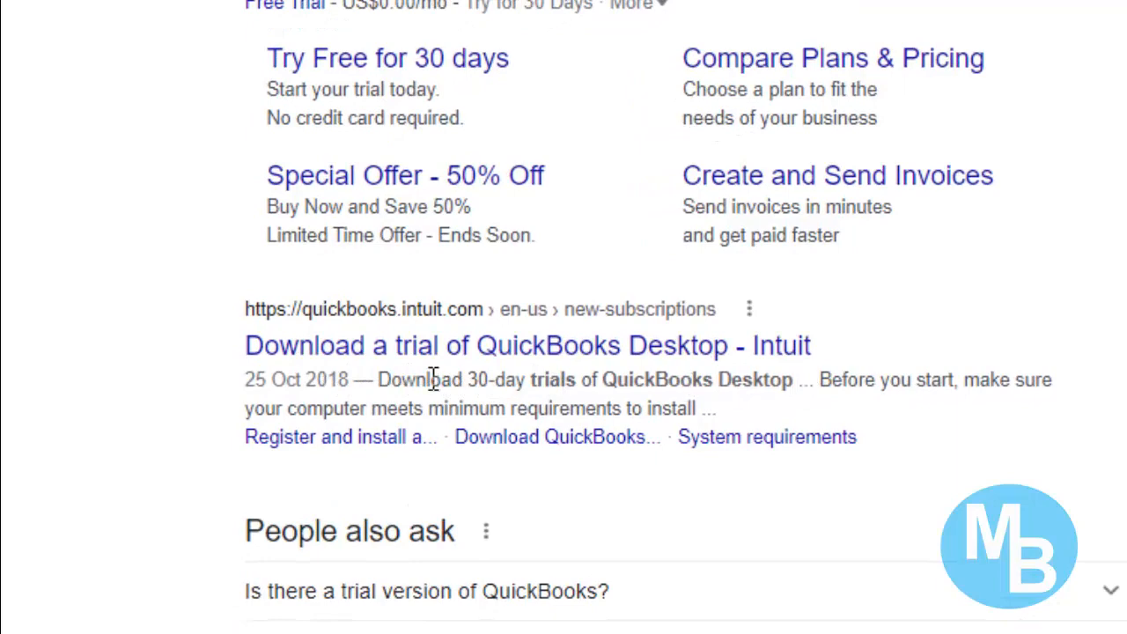
{"action": "mouse_move", "coordinate": [414, 357]}
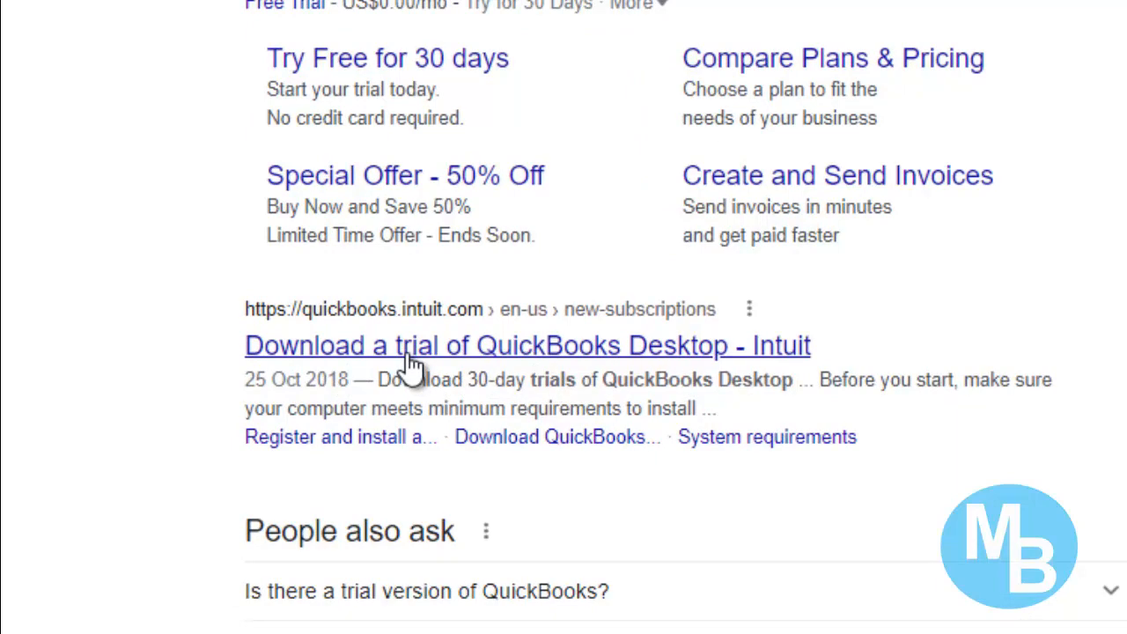
{"action": "left_click", "coordinate": [528, 345]}
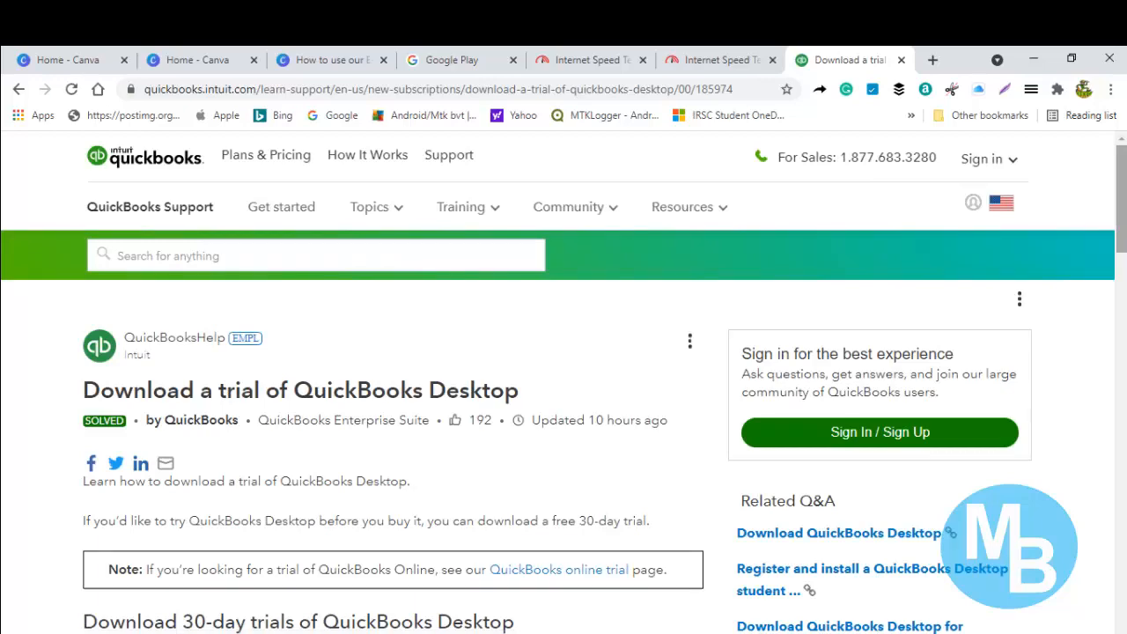
Scroll the article down to the QuickBooks Pro 2021 section showing its License # and Product #
{"action": "scroll", "scroll_direction": "down", "scroll_amount": 3}
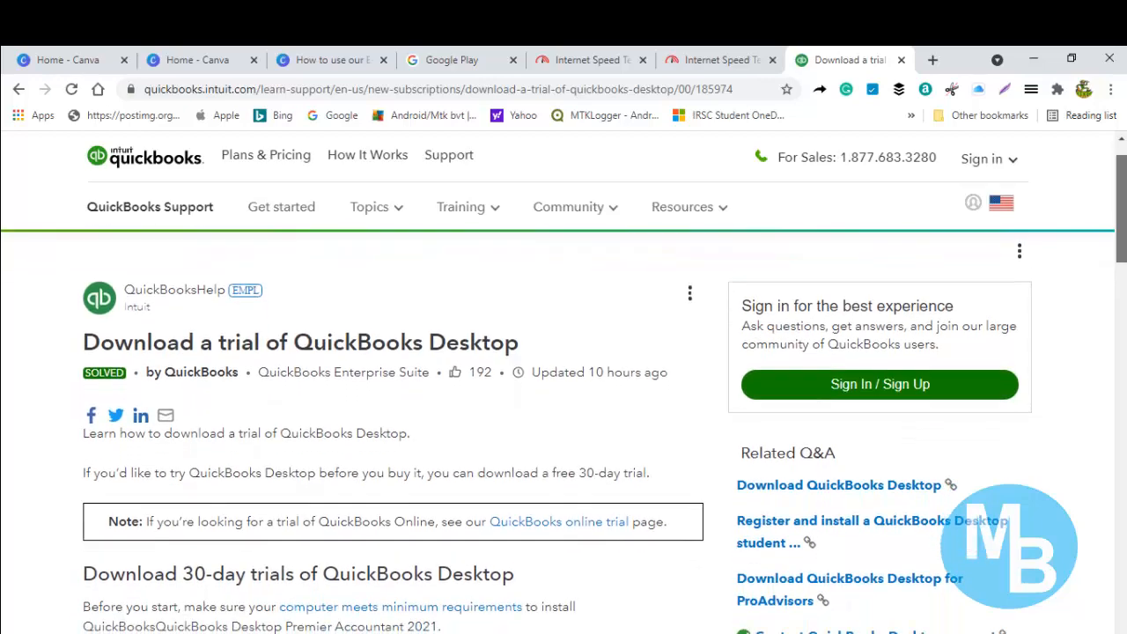
{"action": "scroll", "scroll_direction": "down", "scroll_amount": 3}
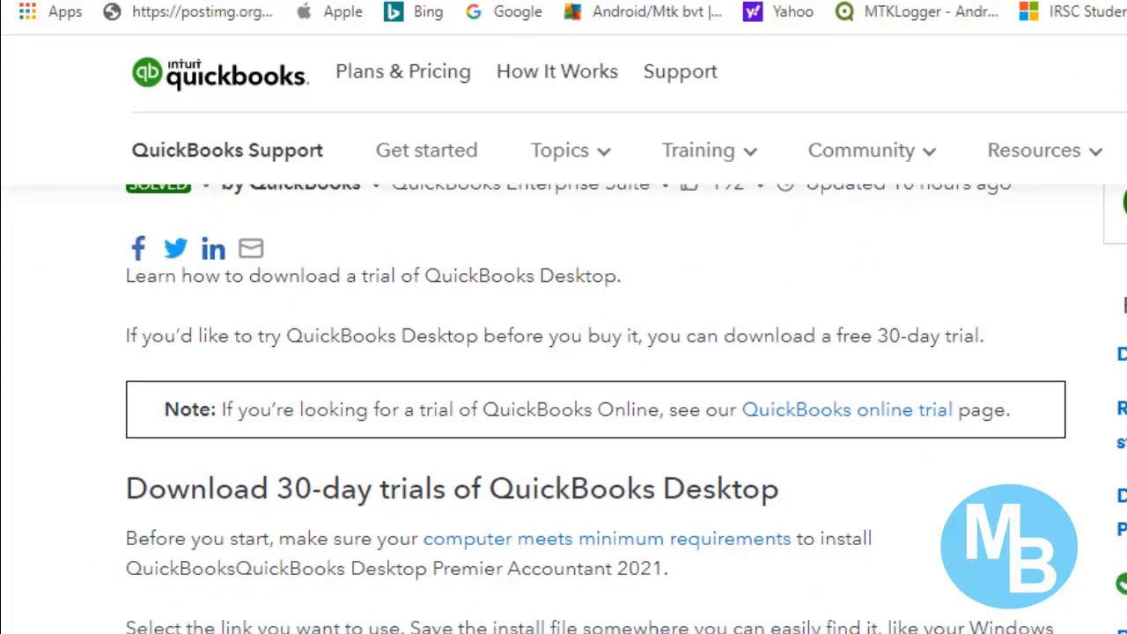
{"action": "scroll", "scroll_direction": "down", "scroll_amount": 3}
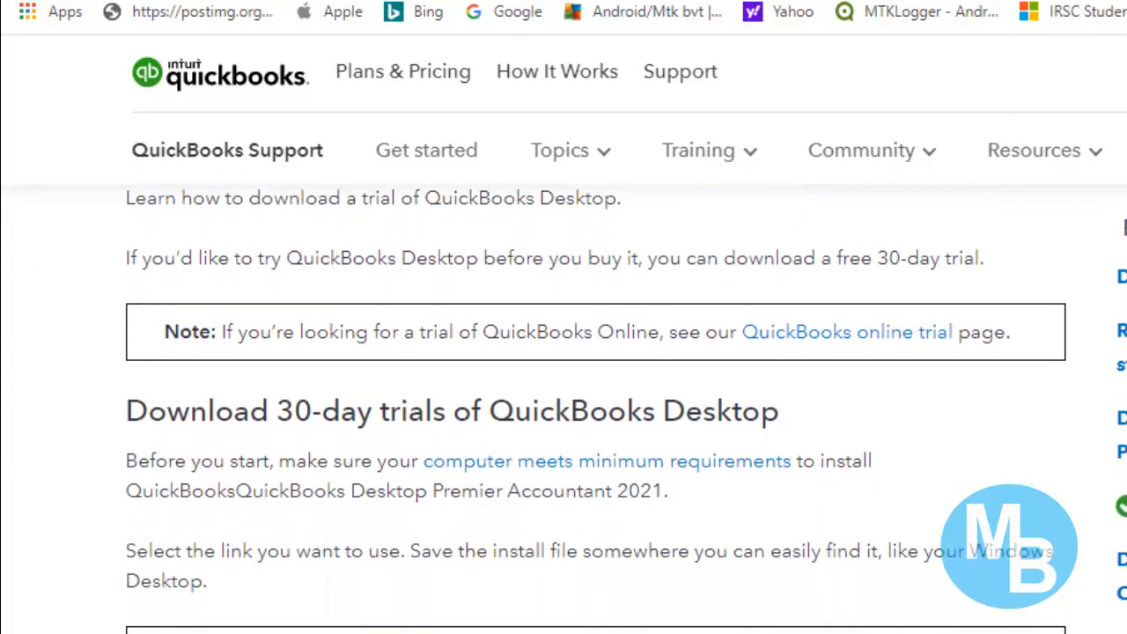
{"action": "scroll", "scroll_direction": "down", "scroll_amount": 3}
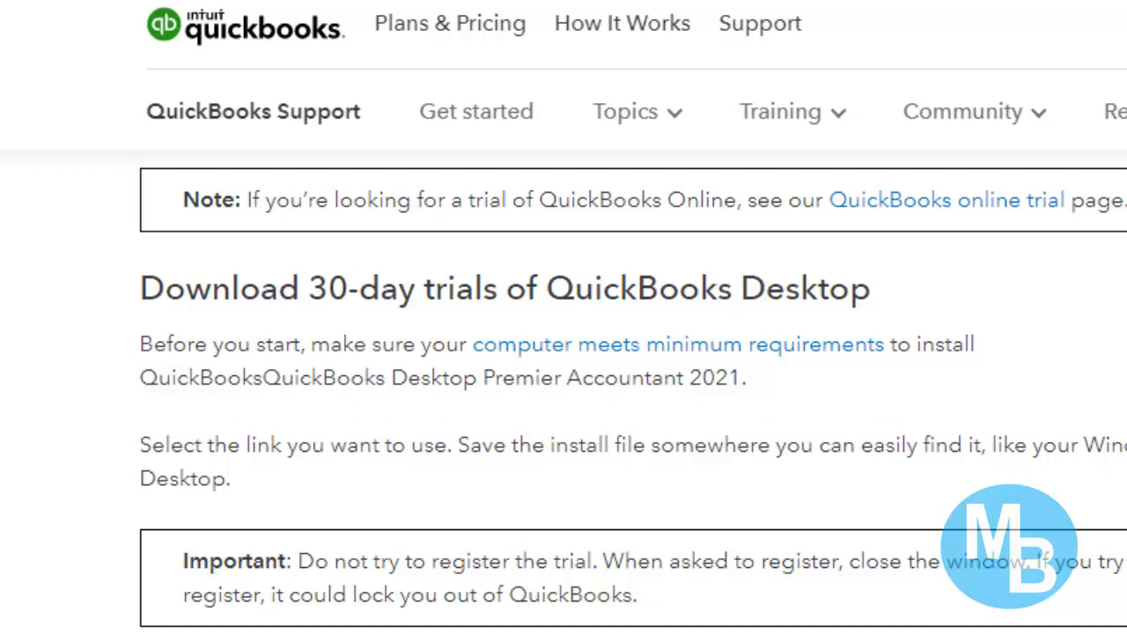
{"action": "scroll", "scroll_direction": "down", "scroll_amount": 3}
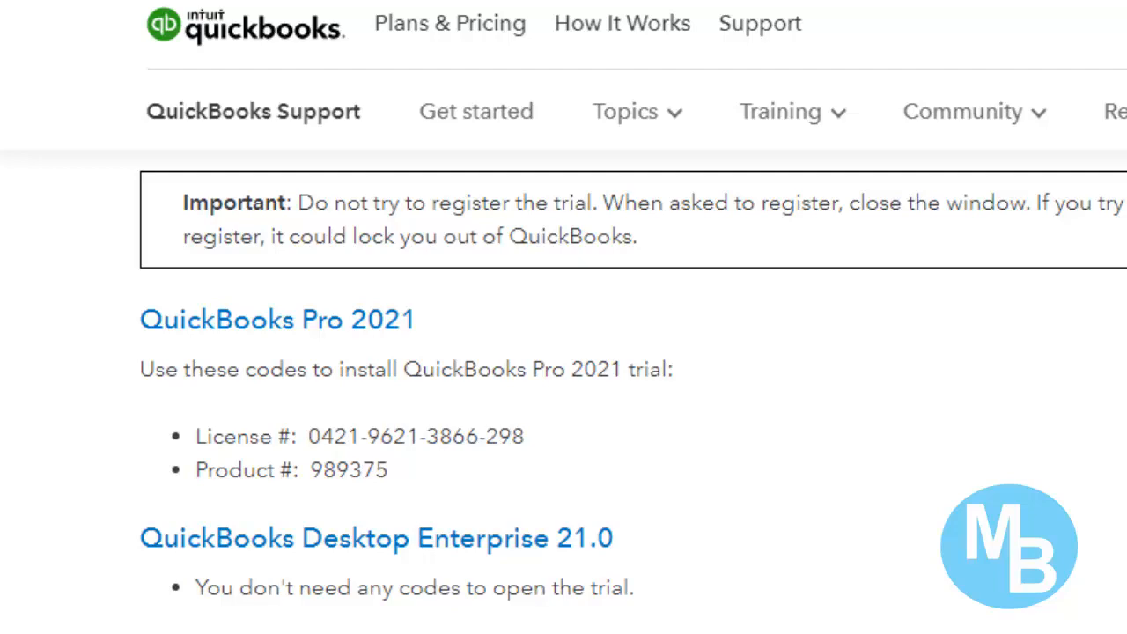
{"action": "scroll", "scroll_direction": "down", "scroll_amount": 3}
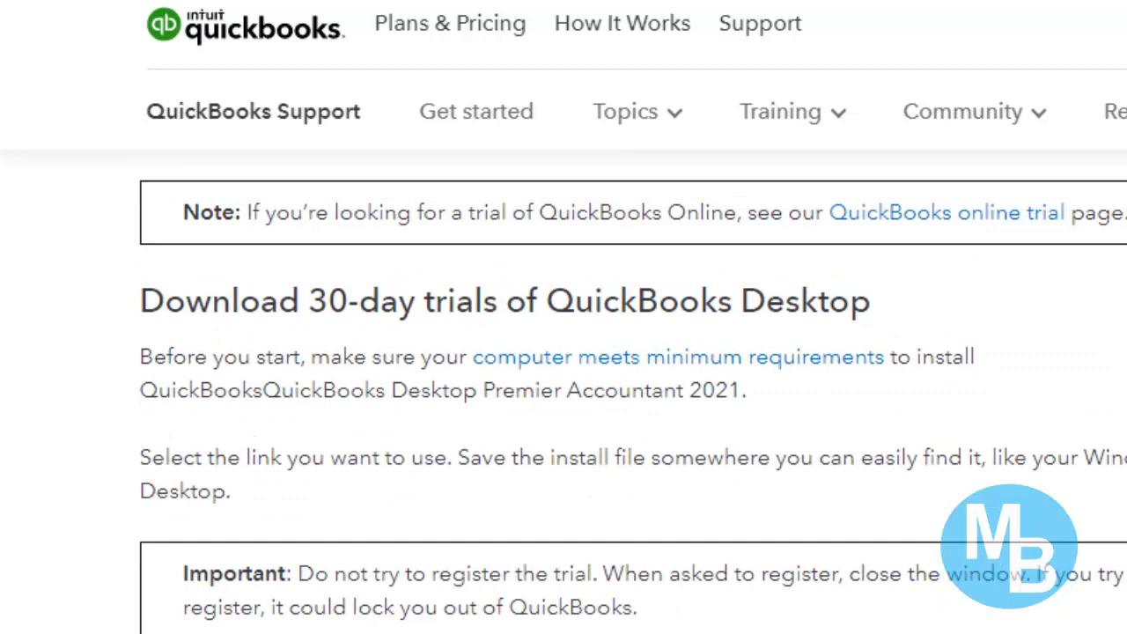
{"action": "scroll", "scroll_direction": "down", "scroll_amount": 3}
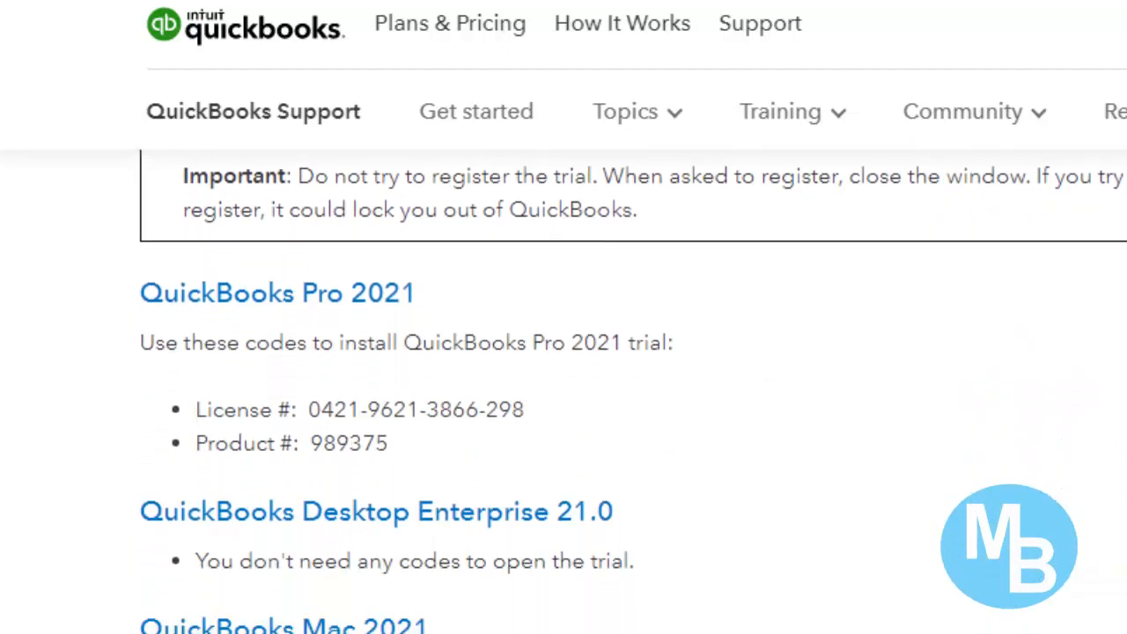
{"action": "scroll", "scroll_direction": "down", "scroll_amount": 3}
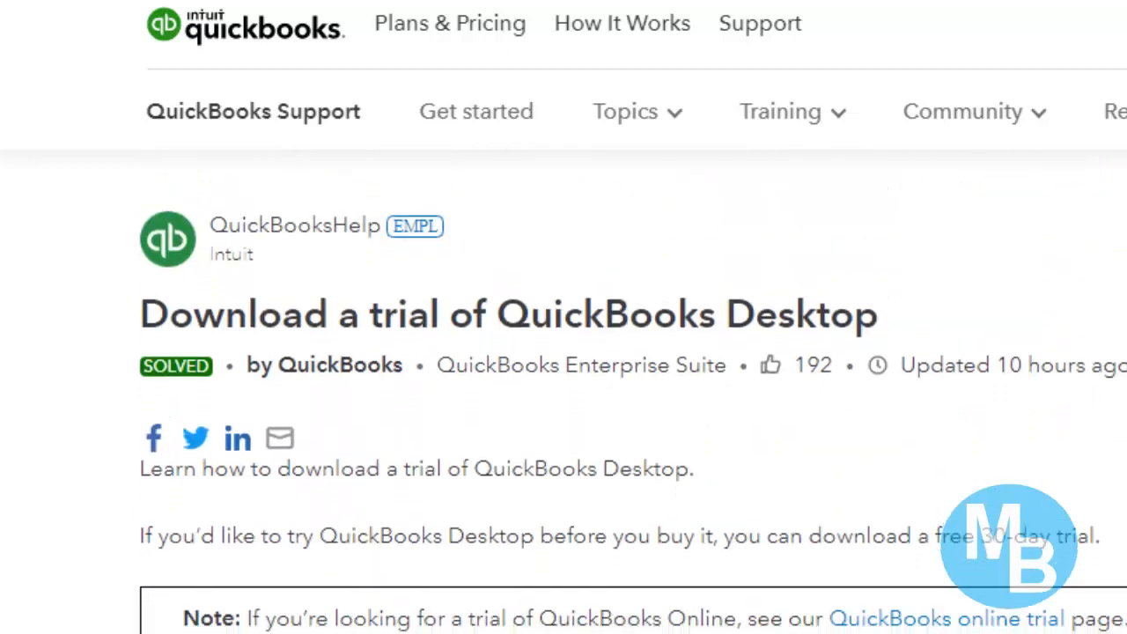
{"action": "scroll", "scroll_direction": "down", "scroll_amount": 3}
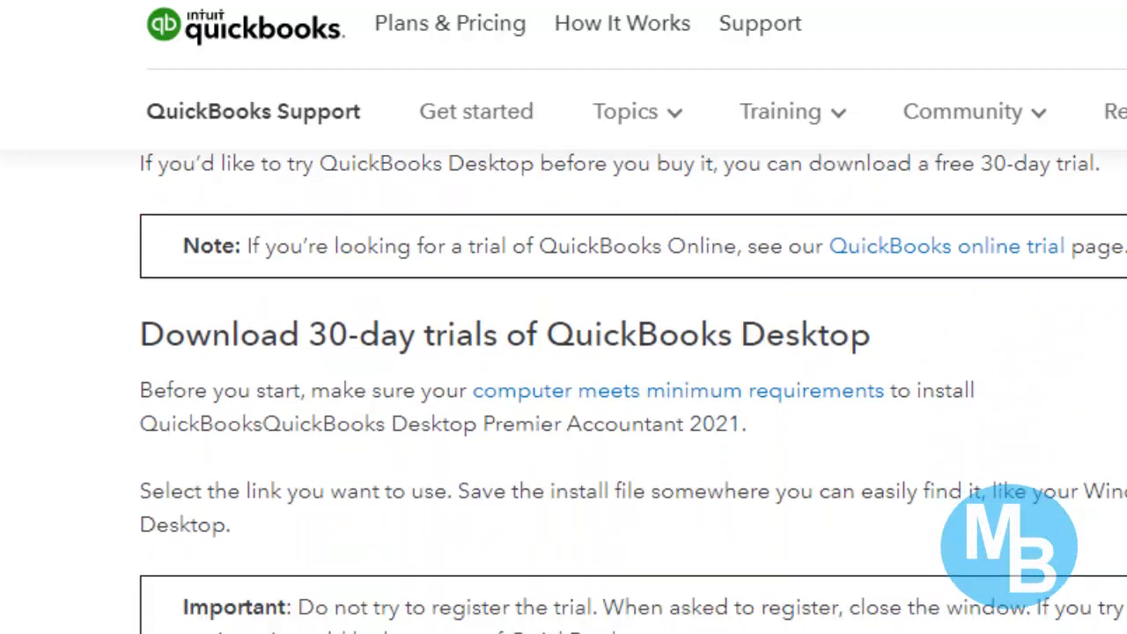
{"action": "scroll", "scroll_direction": "down", "scroll_amount": 3}
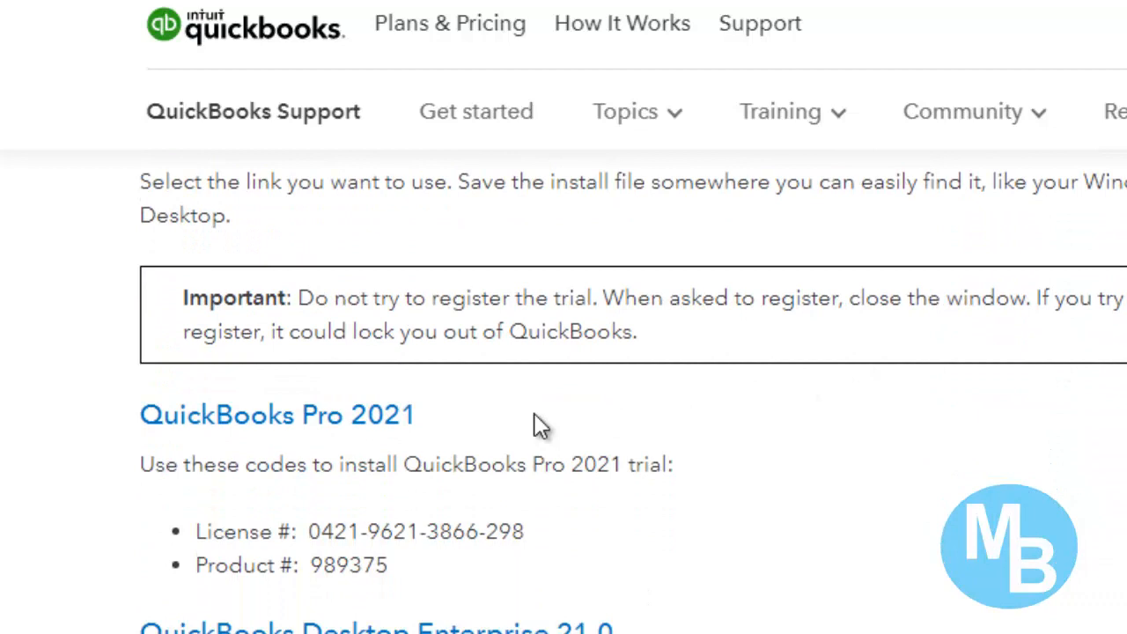
{"action": "mouse_move", "coordinate": [358, 427]}
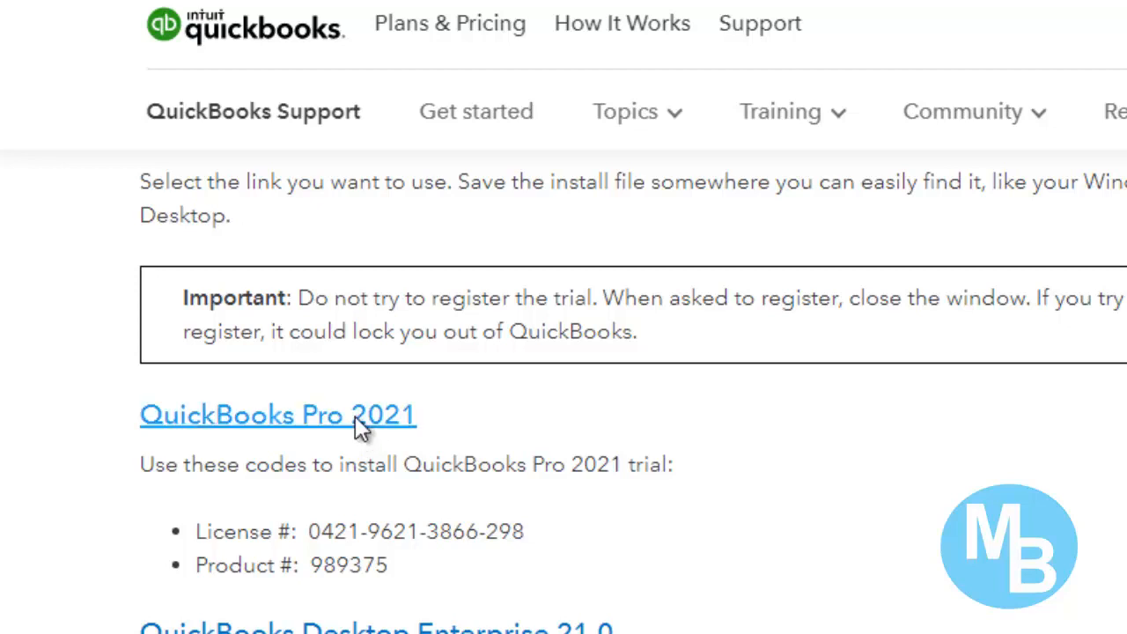
Download Setup_QuickBooksPro2021 and save it to the PPT PRESENTATIONS folder on the Desktop
{"action": "left_click", "coordinate": [277, 414]}
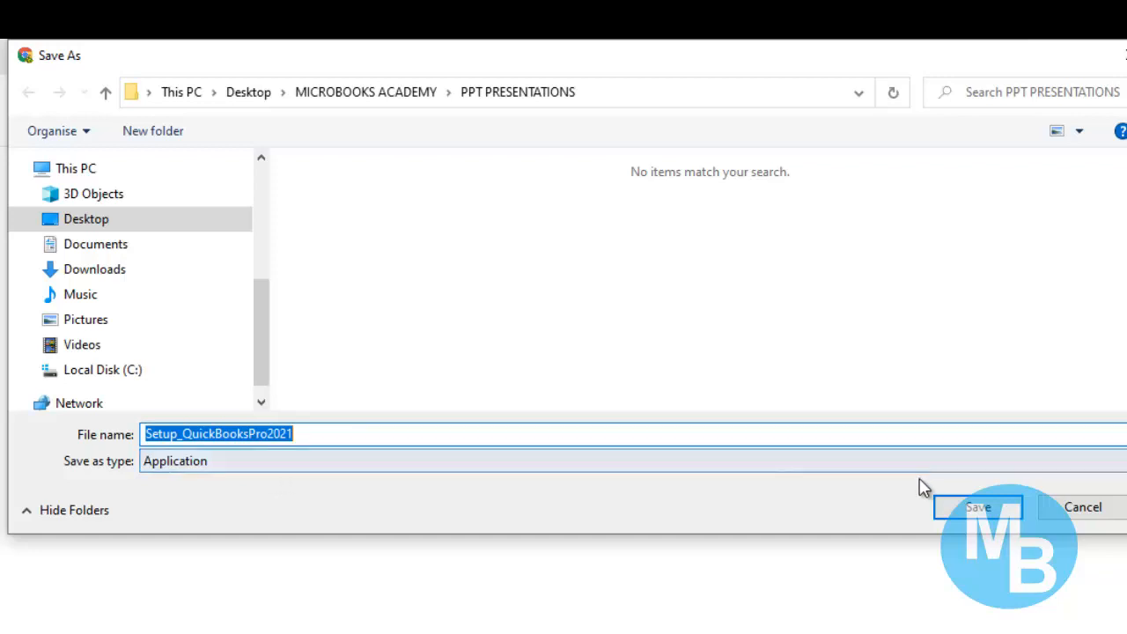
{"action": "left_click", "coordinate": [978, 507]}
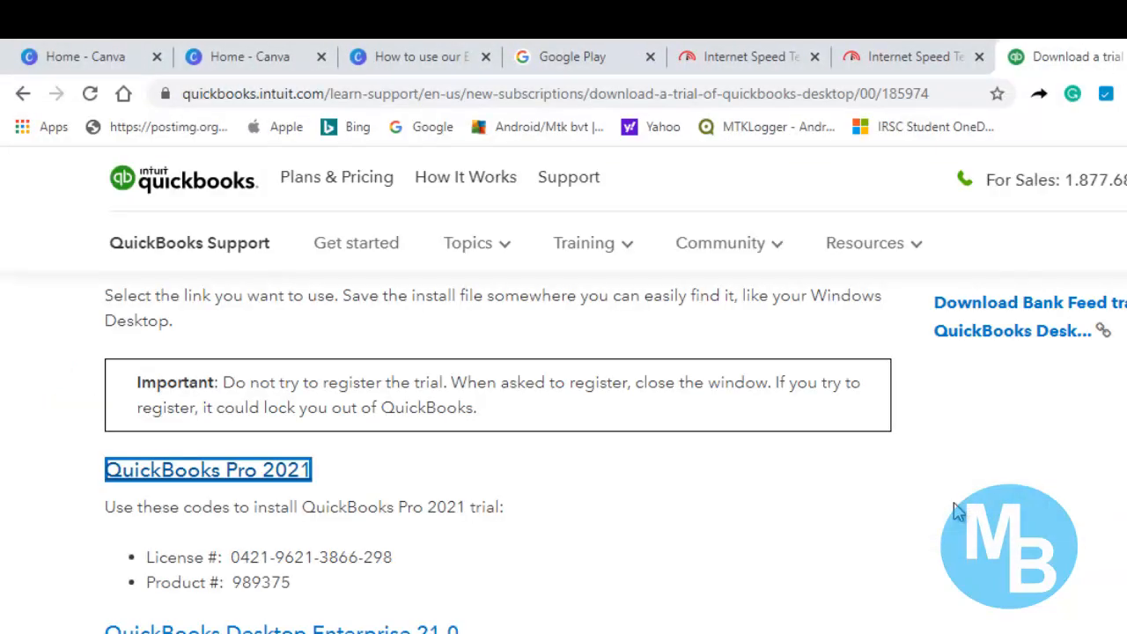
Keep the Pro 2021 license and product numbers in view while the installer downloads
{"action": "left_click", "coordinate": [207, 468]}
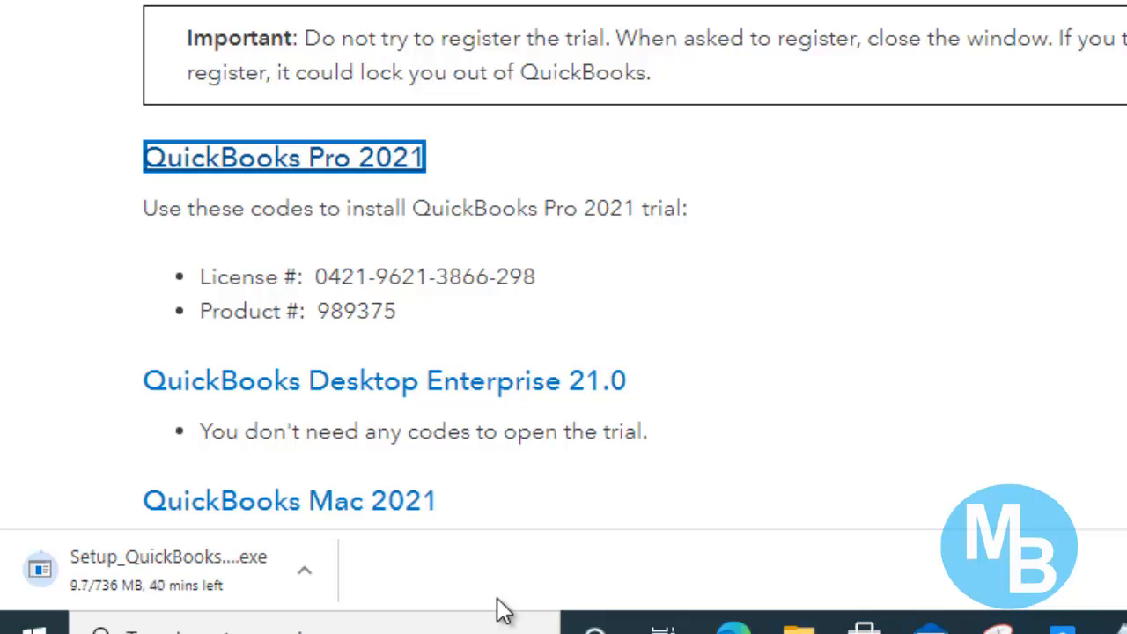
{"action": "scroll", "scroll_direction": "down", "scroll_amount": 3}
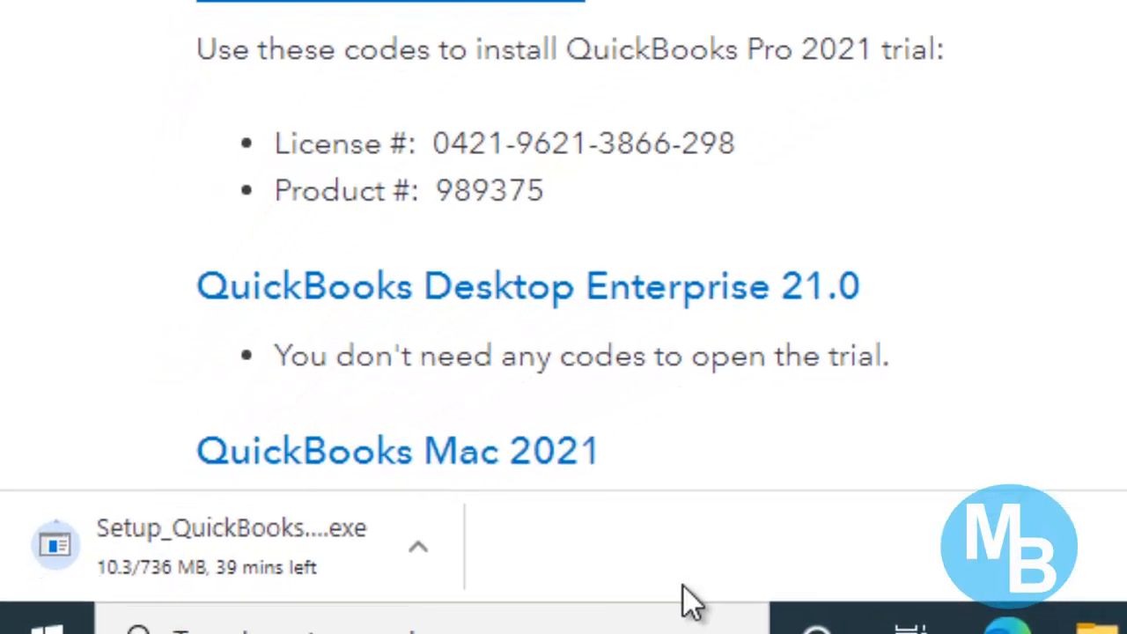